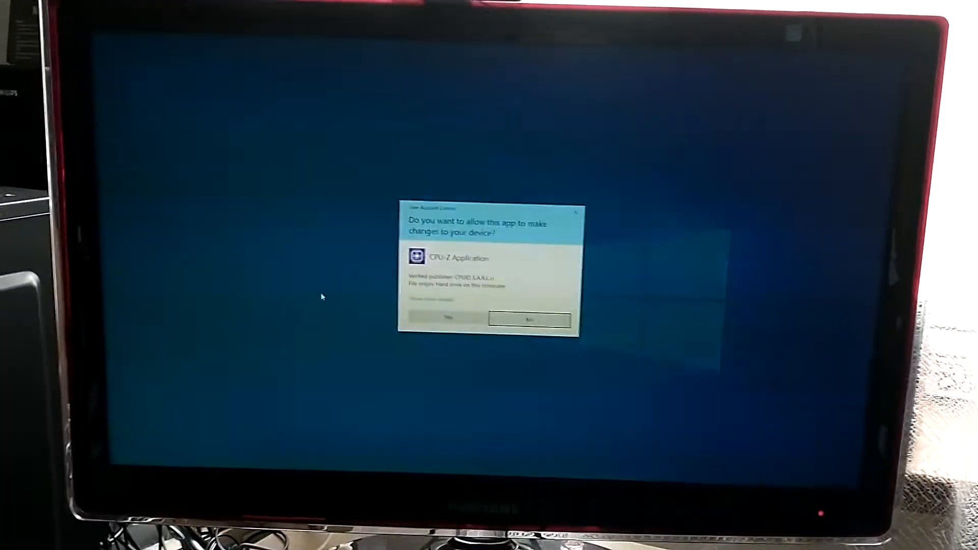
# Approve the User Account Control prompt so CPU-Z launches and shows the Intel Core details.
pyautogui.click(449, 318)
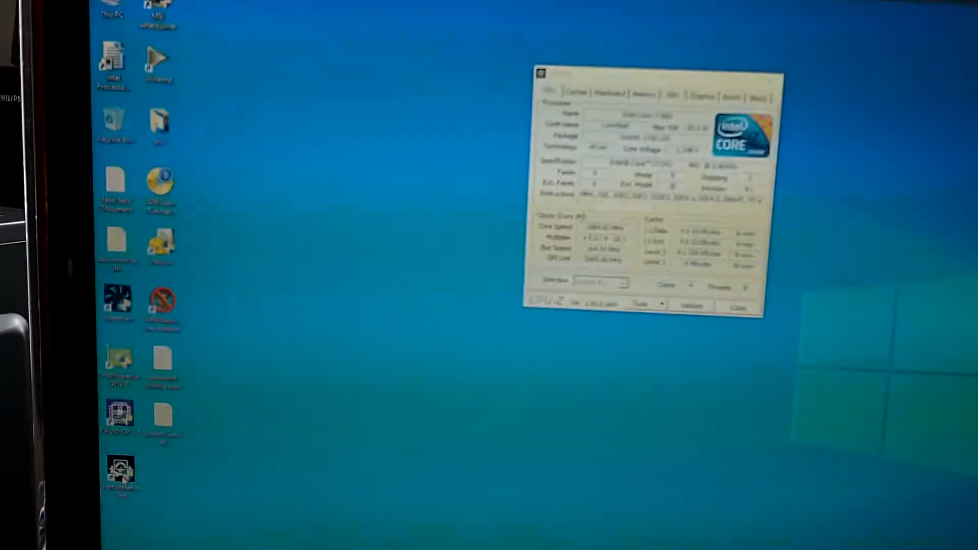
# Launch PerformanceTest from the desktop, approve UAC and continue past the evaluation notice.
pyautogui.doubleClick(120, 471)
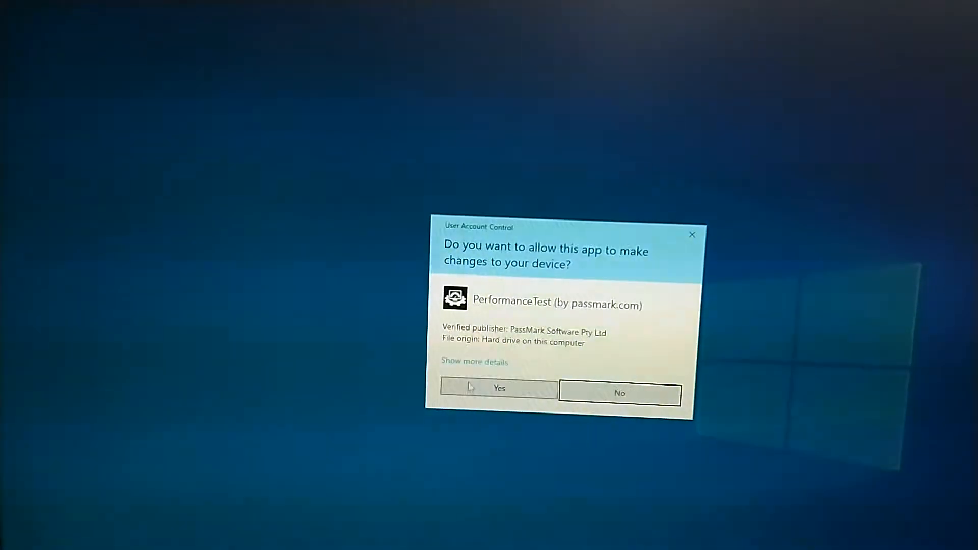
pyautogui.click(499, 388)
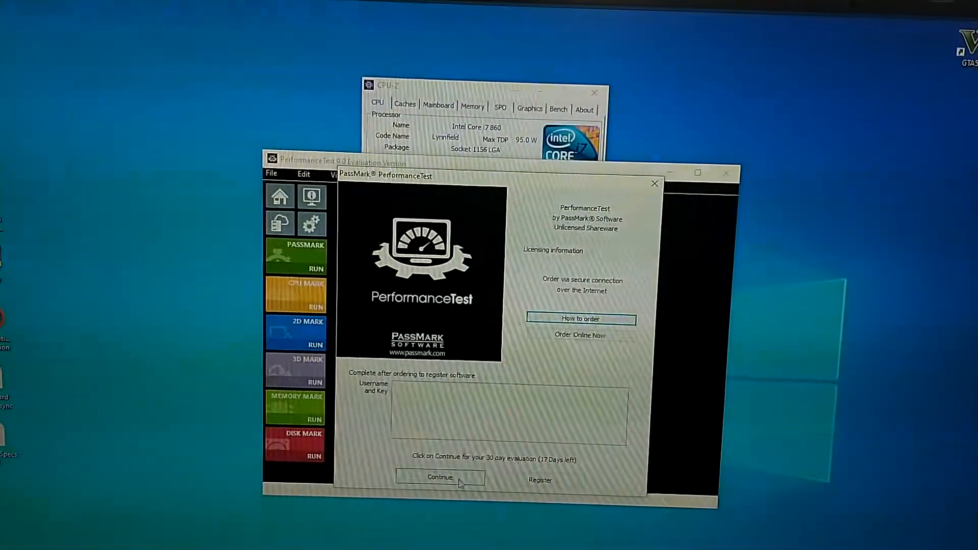
pyautogui.click(440, 477)
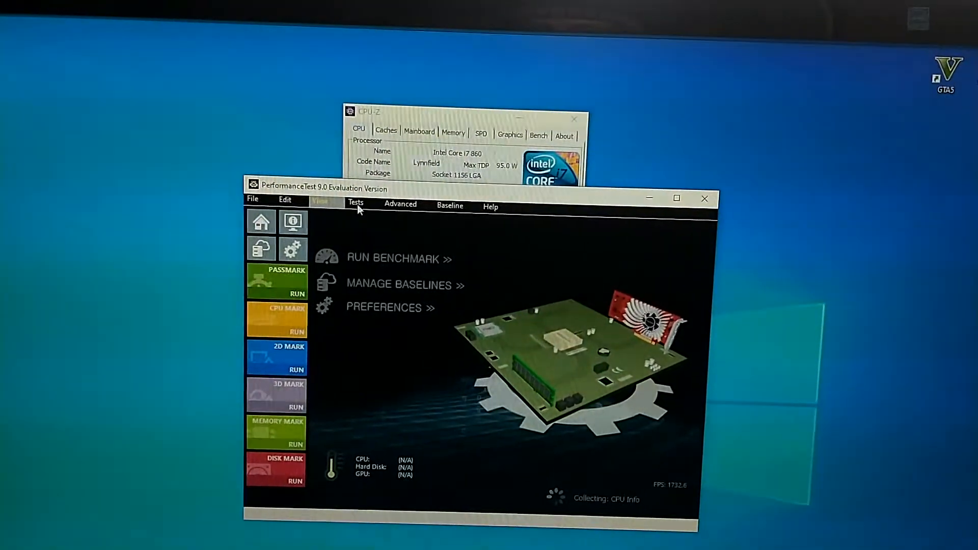
pyautogui.click(355, 203)
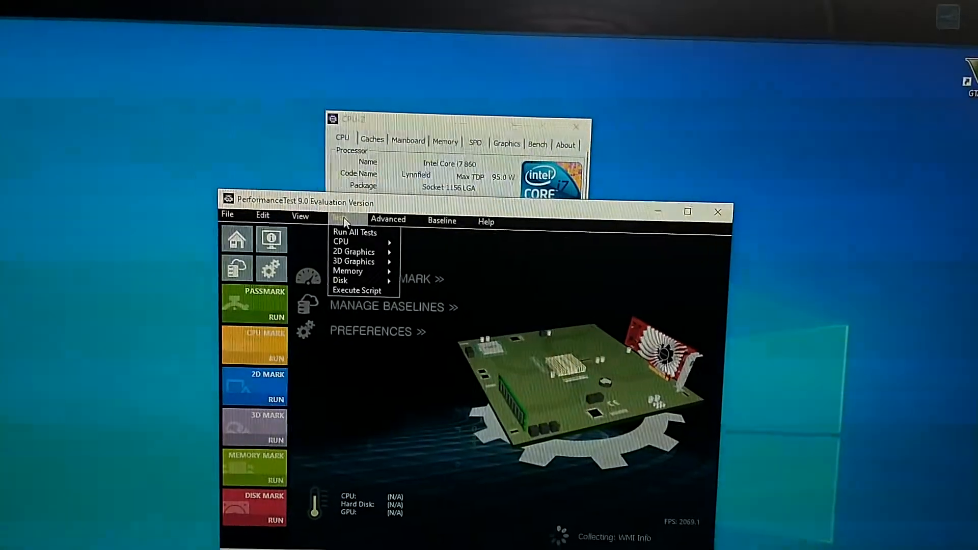
pyautogui.click(355, 232)
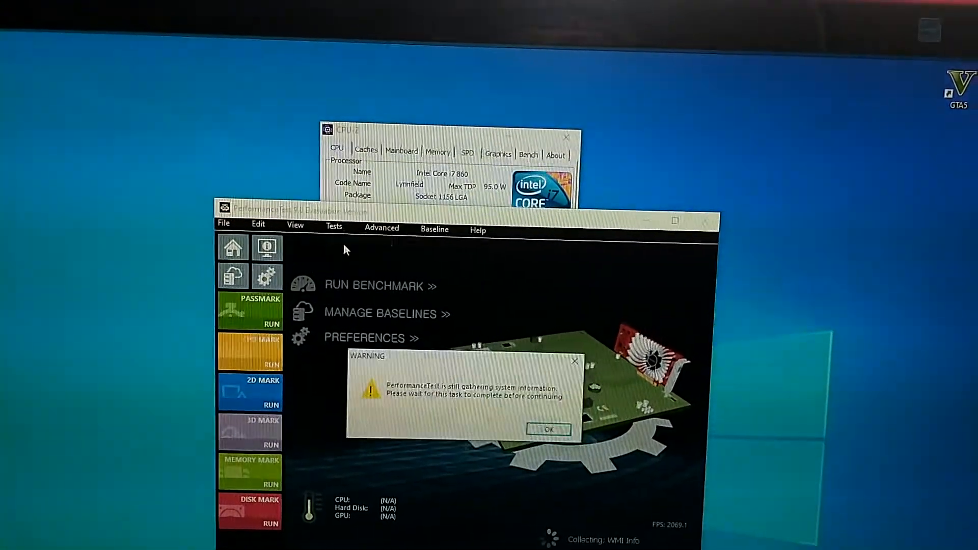
pyautogui.click(546, 430)
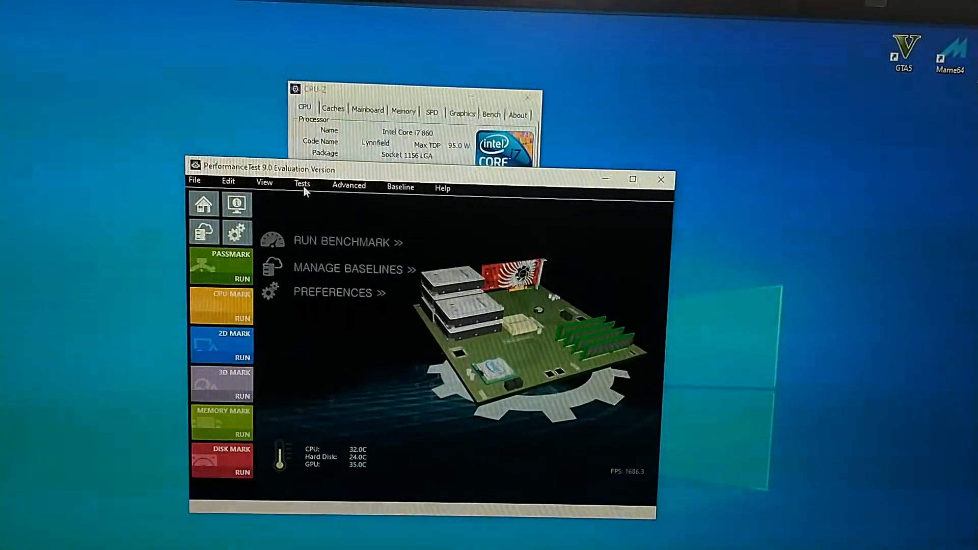
# Run all CPU tests from the Tests > CPU menu and confirm the prompt.
pyautogui.click(301, 188)
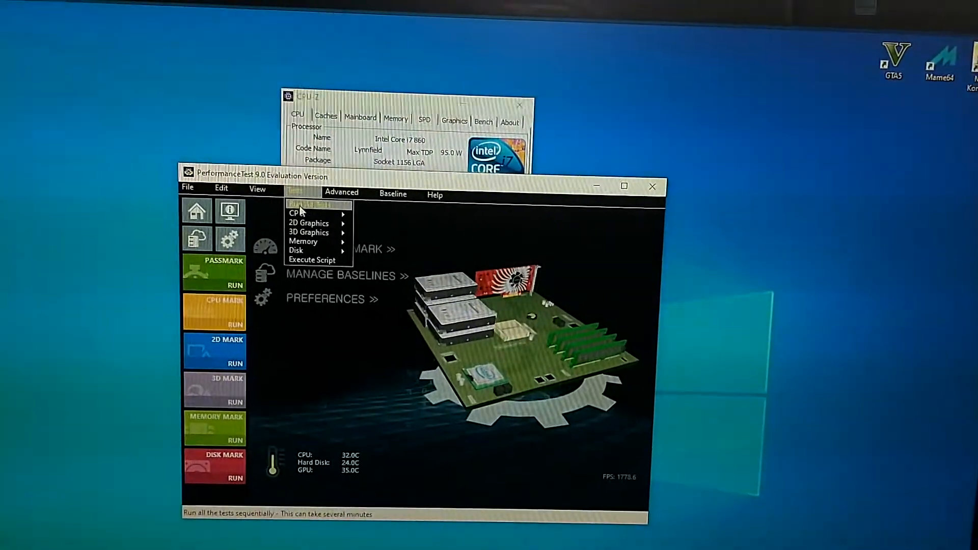
pyautogui.click(297, 213)
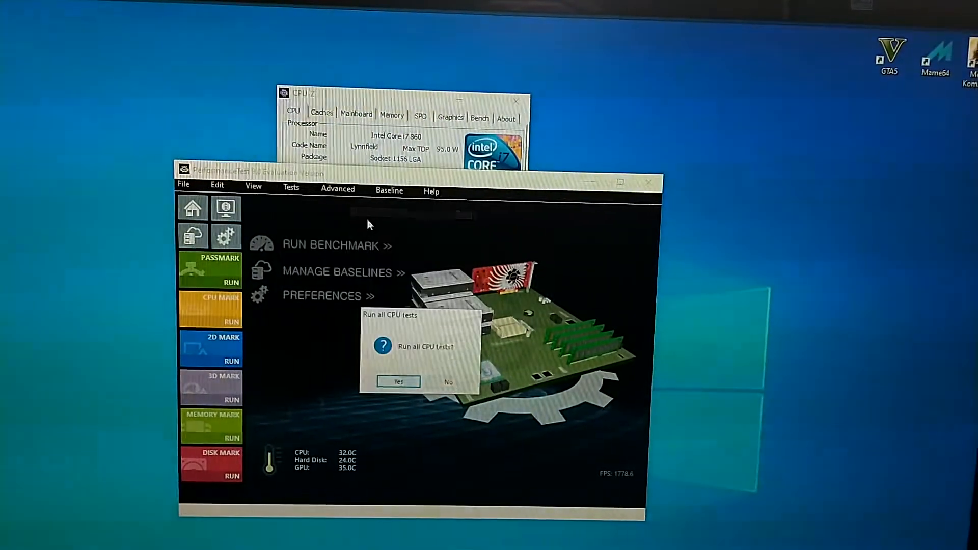
pyautogui.click(398, 382)
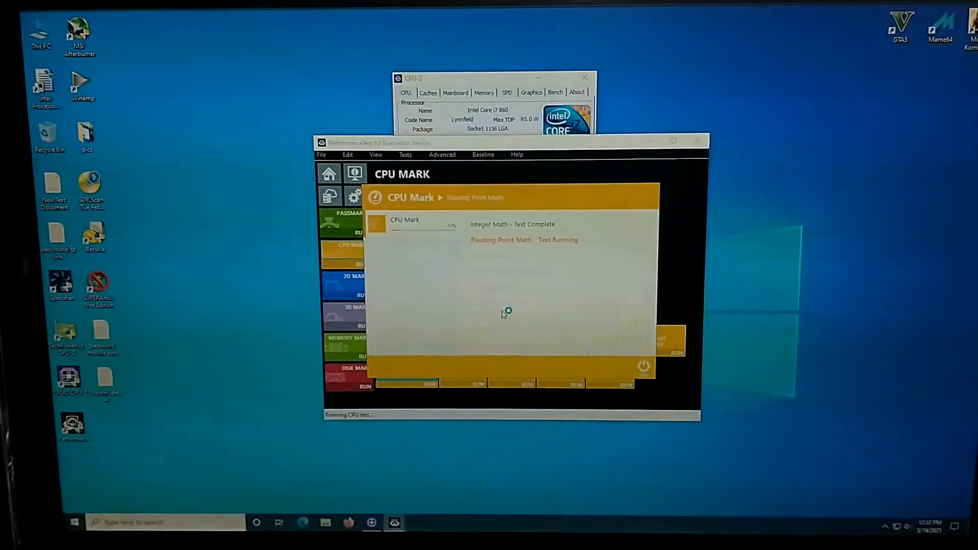
pyautogui.moveTo(464, 299)
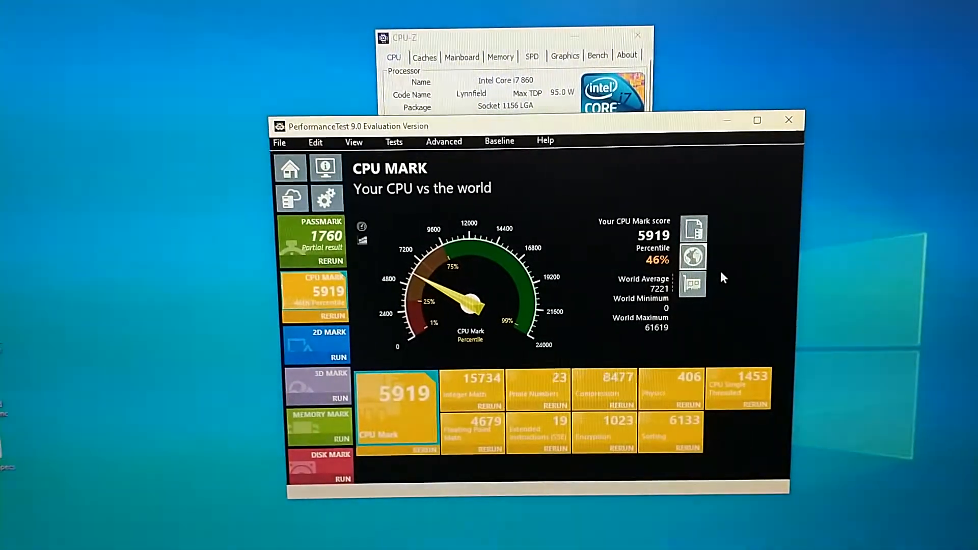
pyautogui.moveTo(693, 233)
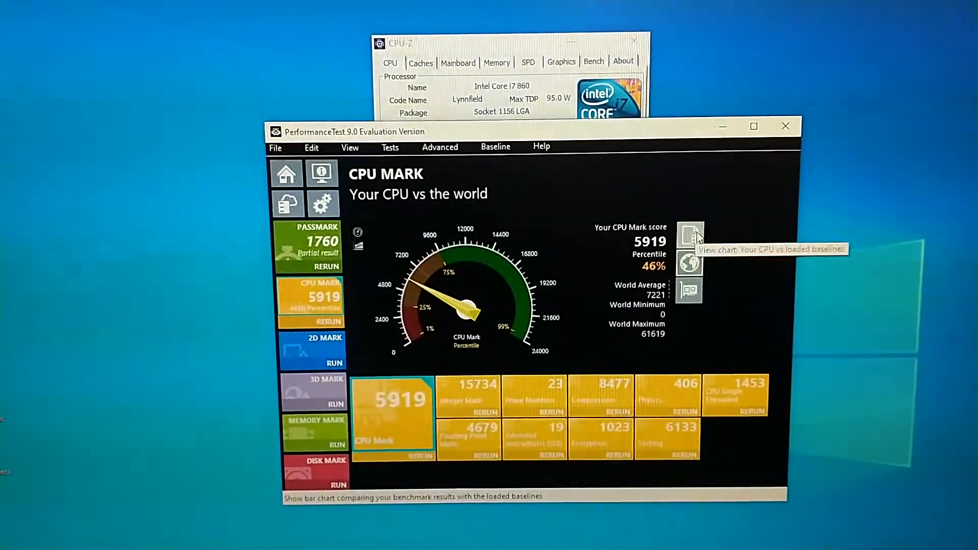
# Chart the 5919 CPU Mark score against the loaded baseline processors.
pyautogui.click(689, 235)
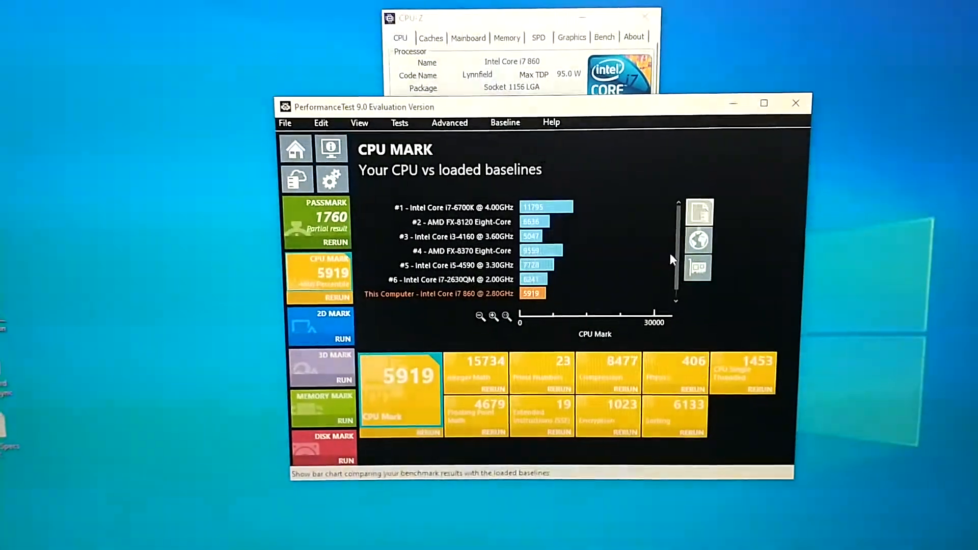